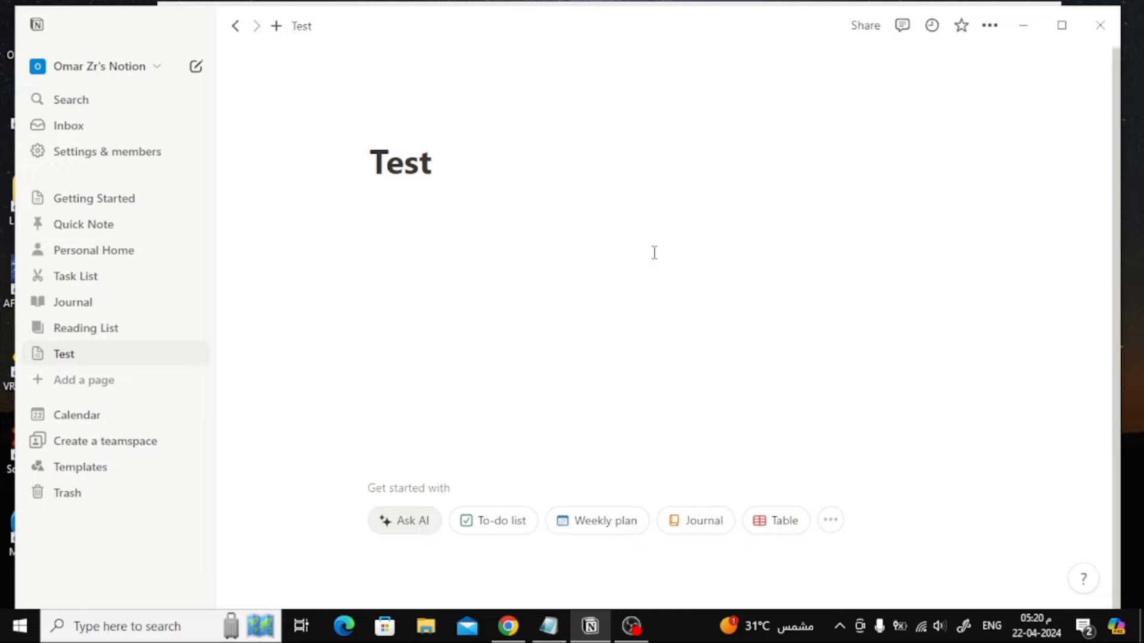
pyautogui.moveTo(361, 198)
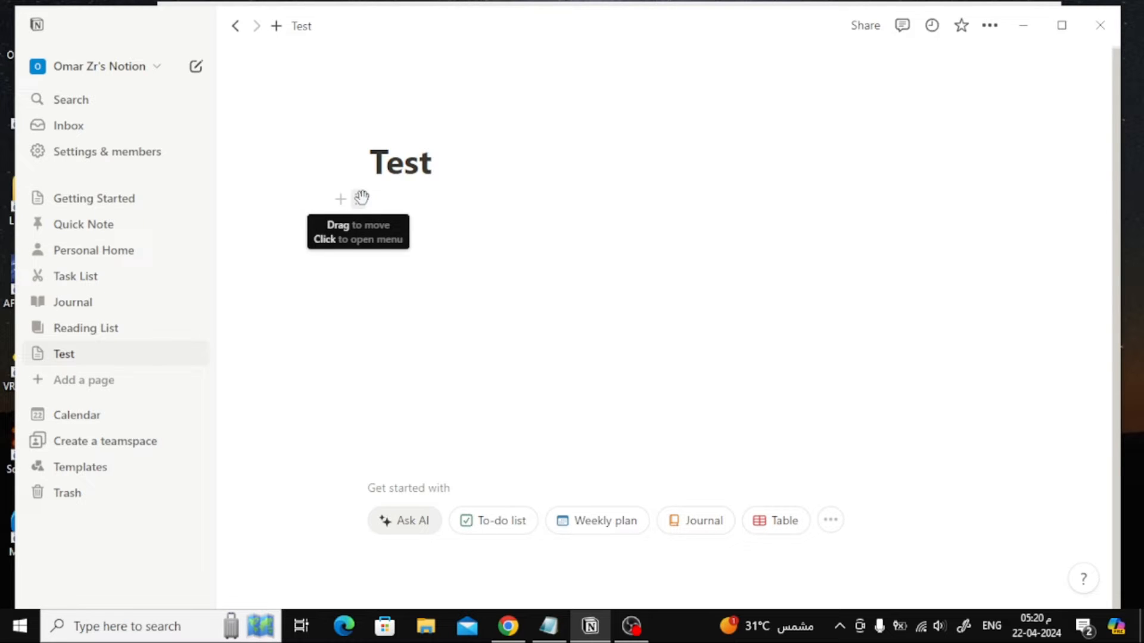
# Open the block-type list below the Test page title.
pyautogui.click(339, 199)
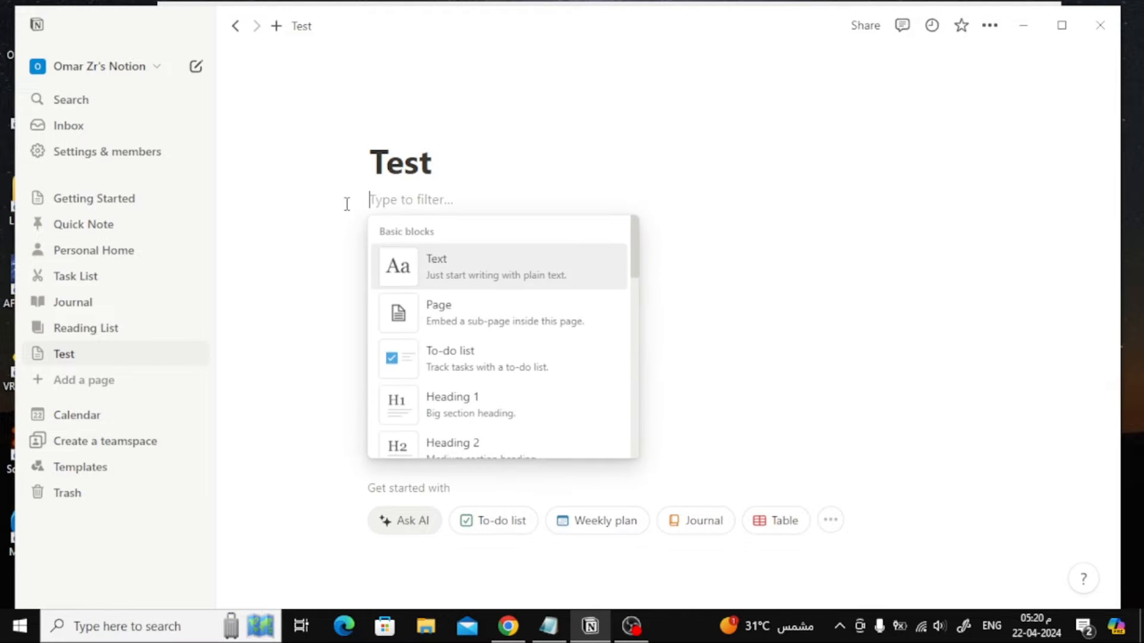
pyautogui.moveTo(478, 358)
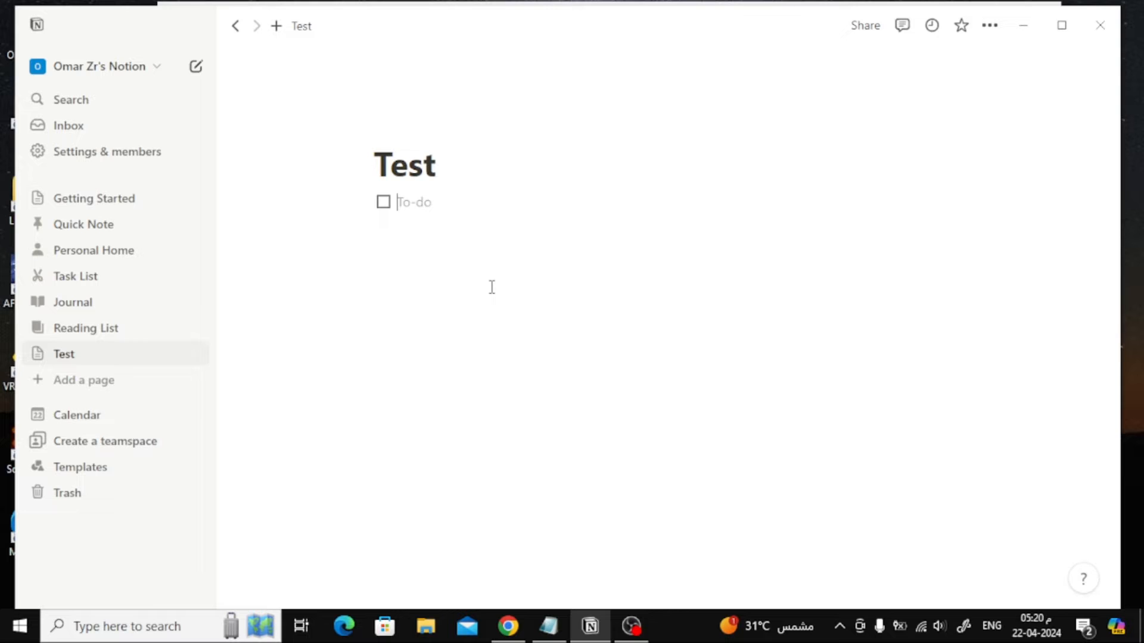
# Type to-do items A through D into the list.
pyautogui.write('A')
pyautogui.write('B')
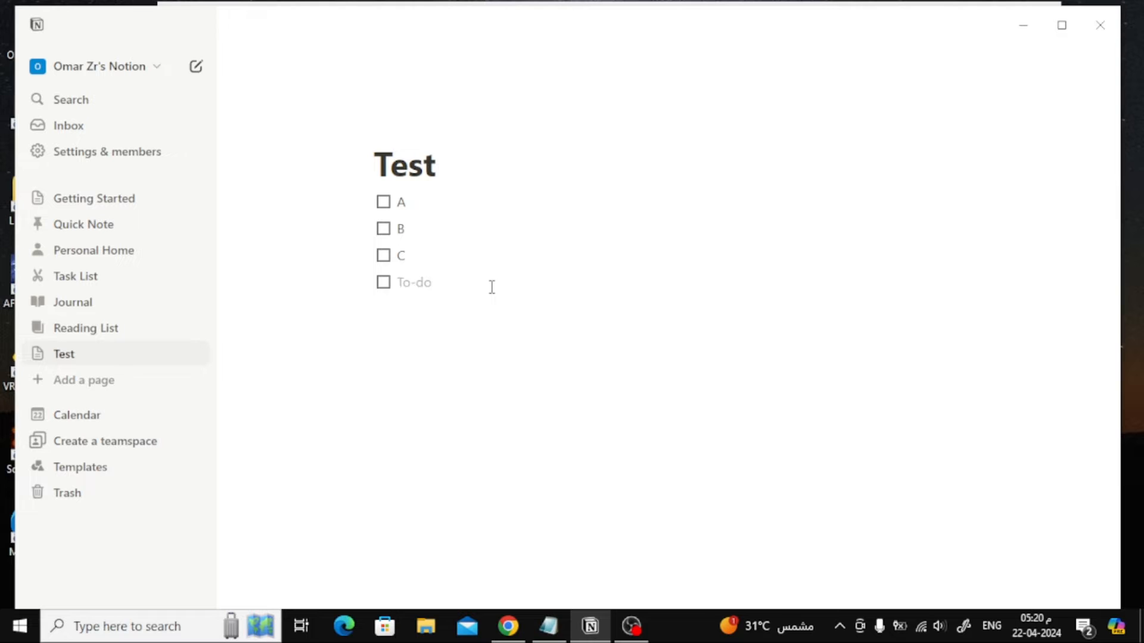
pyautogui.write('D')
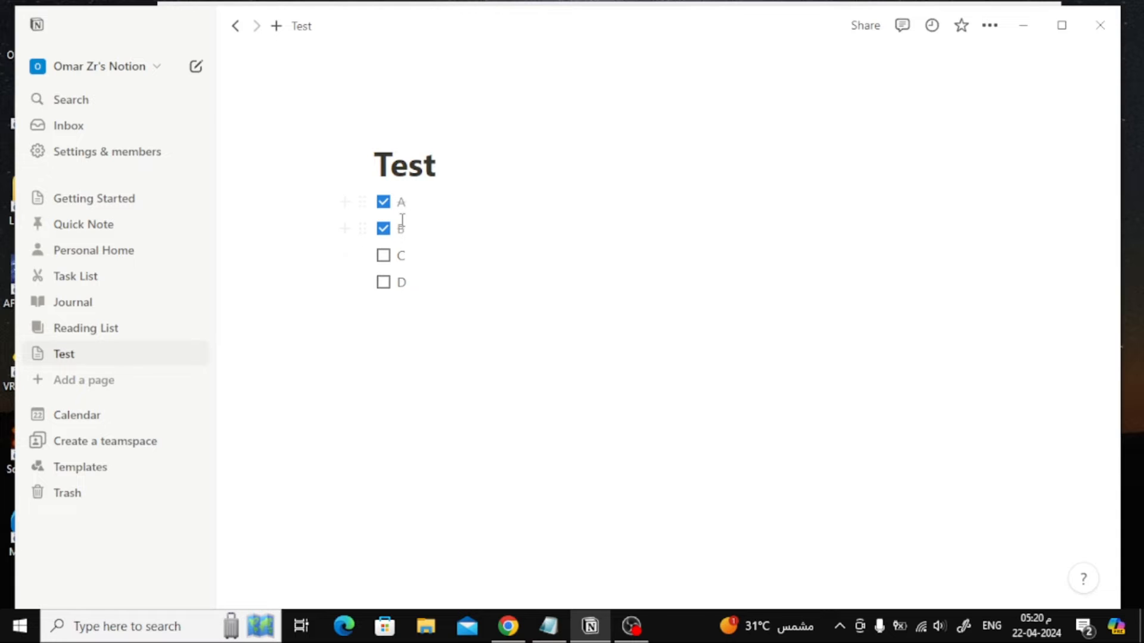
pyautogui.moveTo(448, 335)
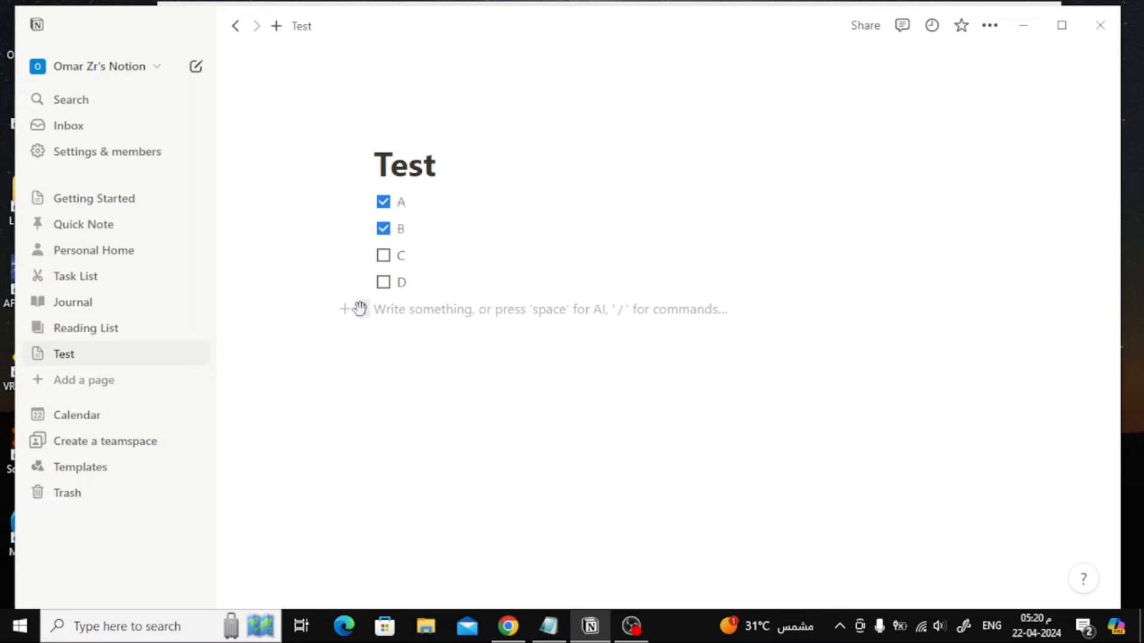
pyautogui.moveTo(345, 308)
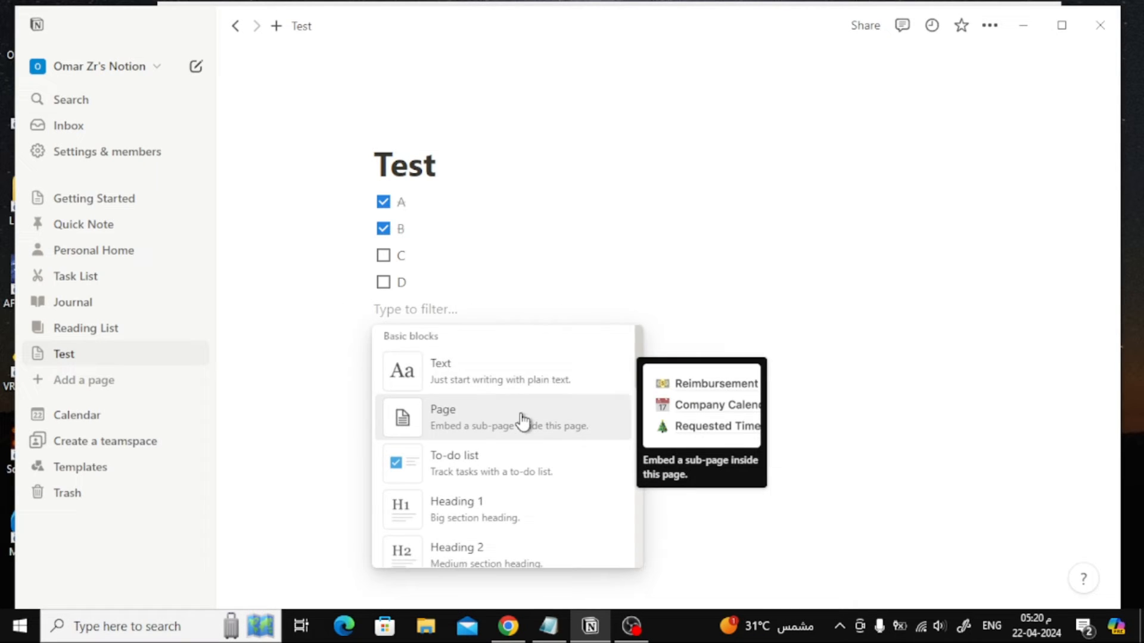
# Insert a Table view database from the block menu.
pyautogui.scroll(-3)
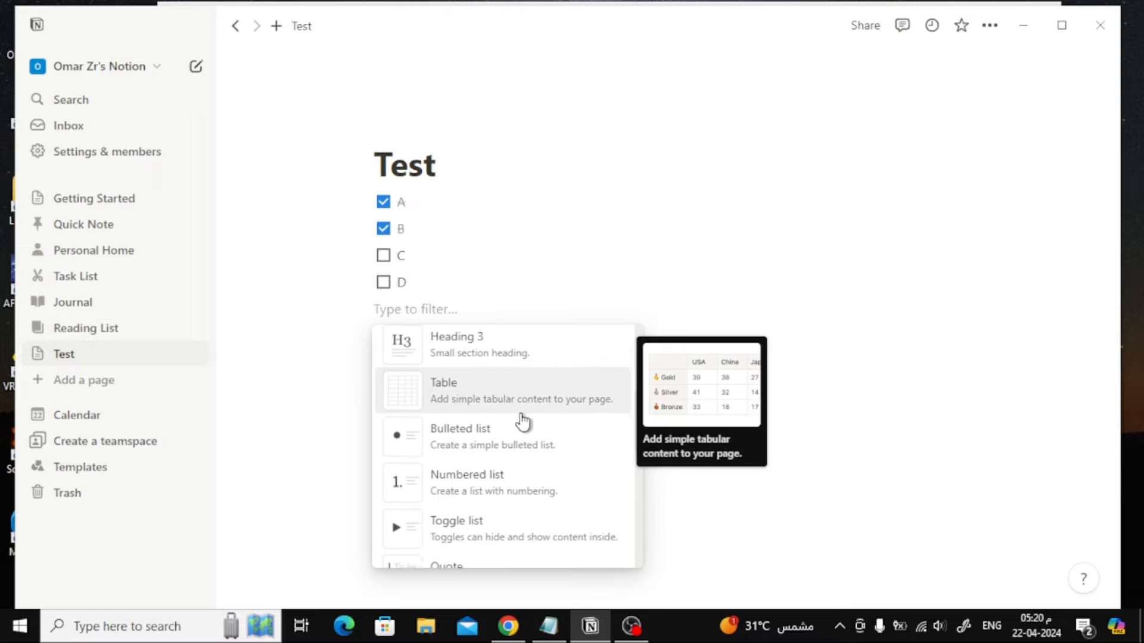
pyautogui.scroll(-3)
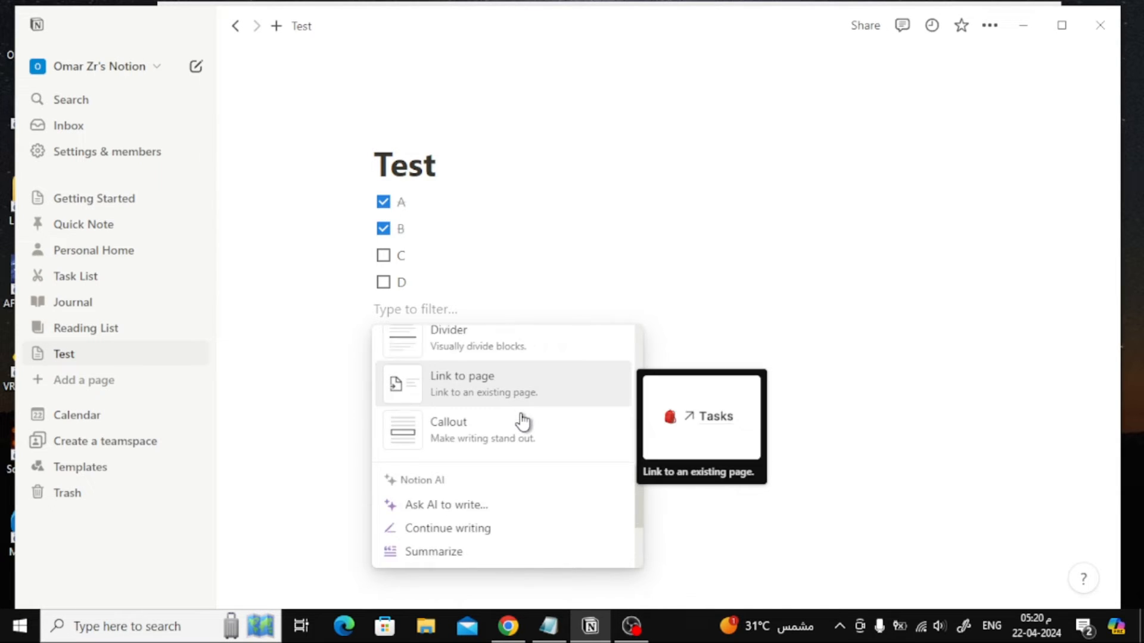
pyautogui.scroll(-3)
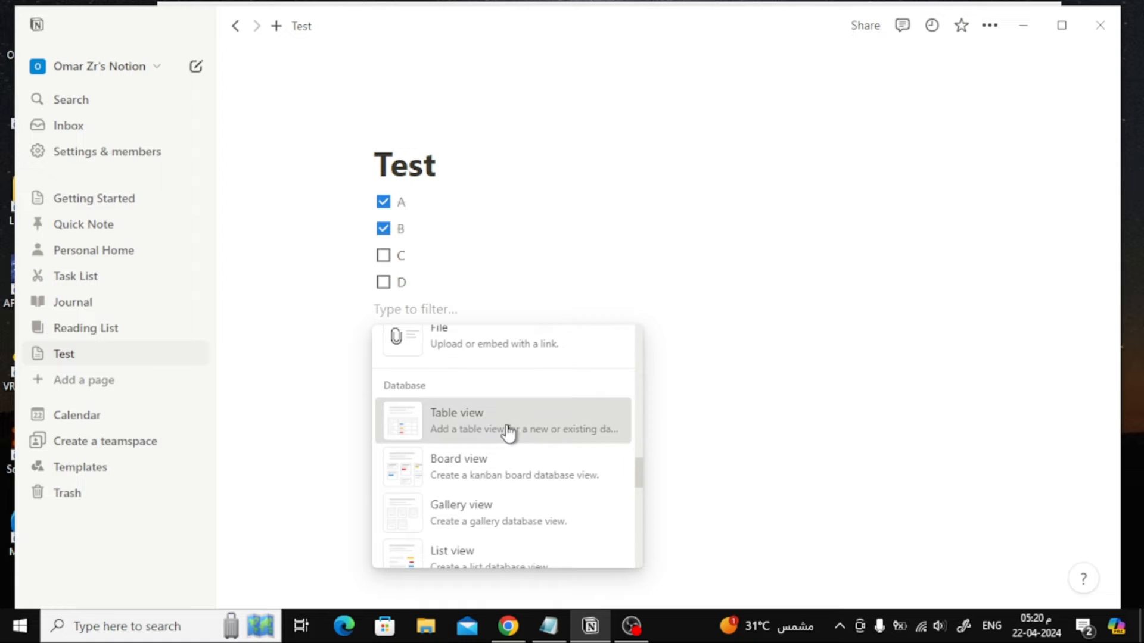
pyautogui.click(456, 413)
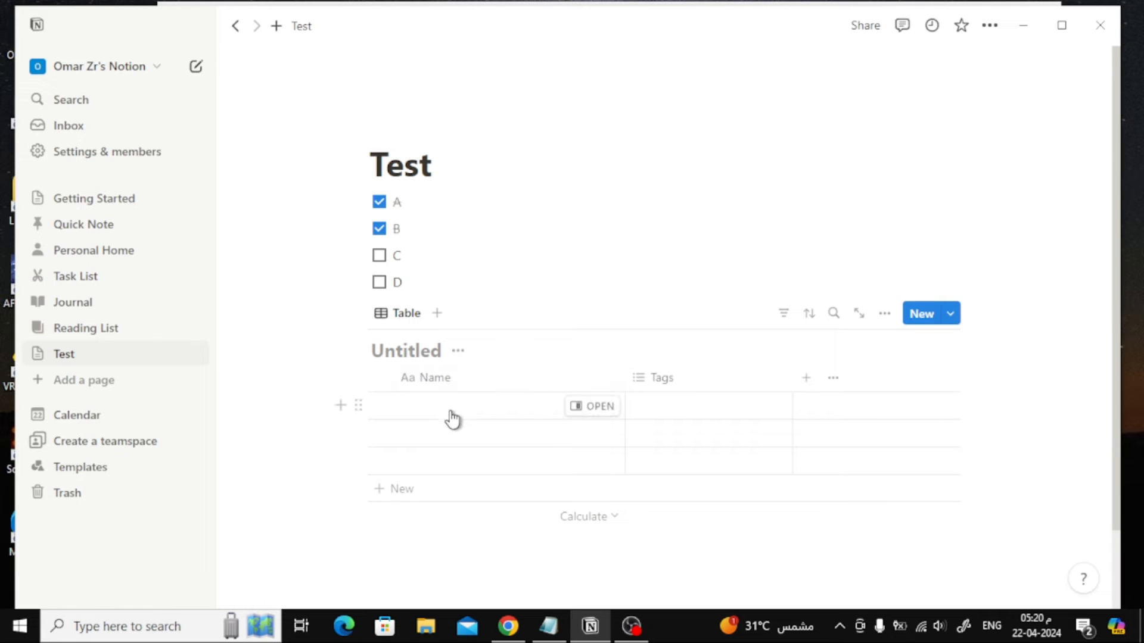
# Enter row names starting with A and delete the Tags column.
pyautogui.write('A')
pyautogui.write('C')
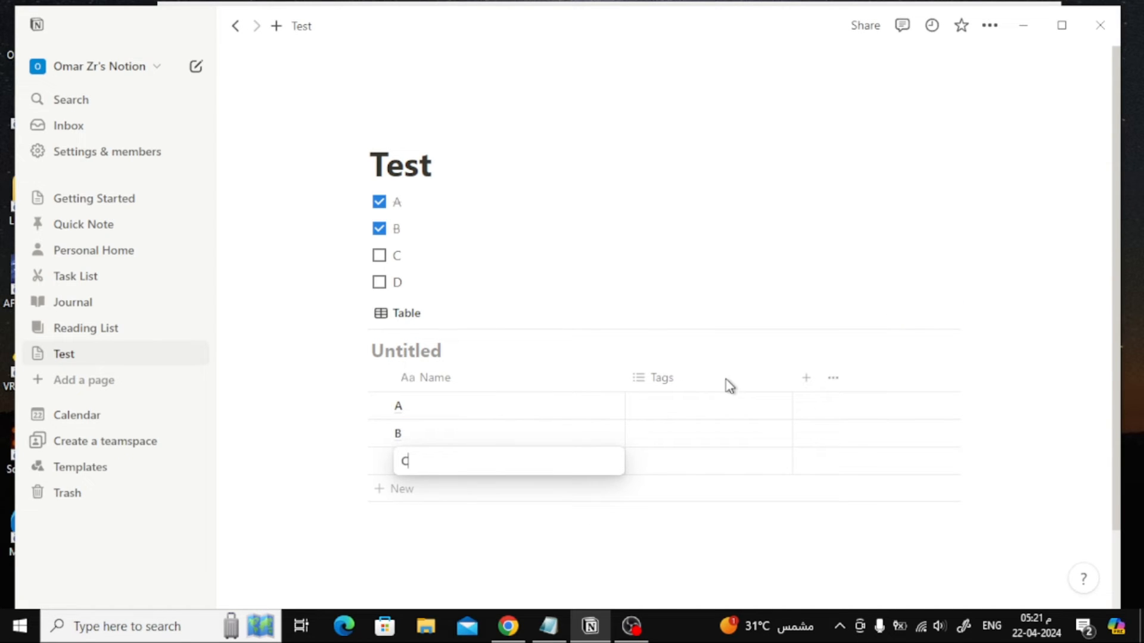
pyautogui.click(660, 377)
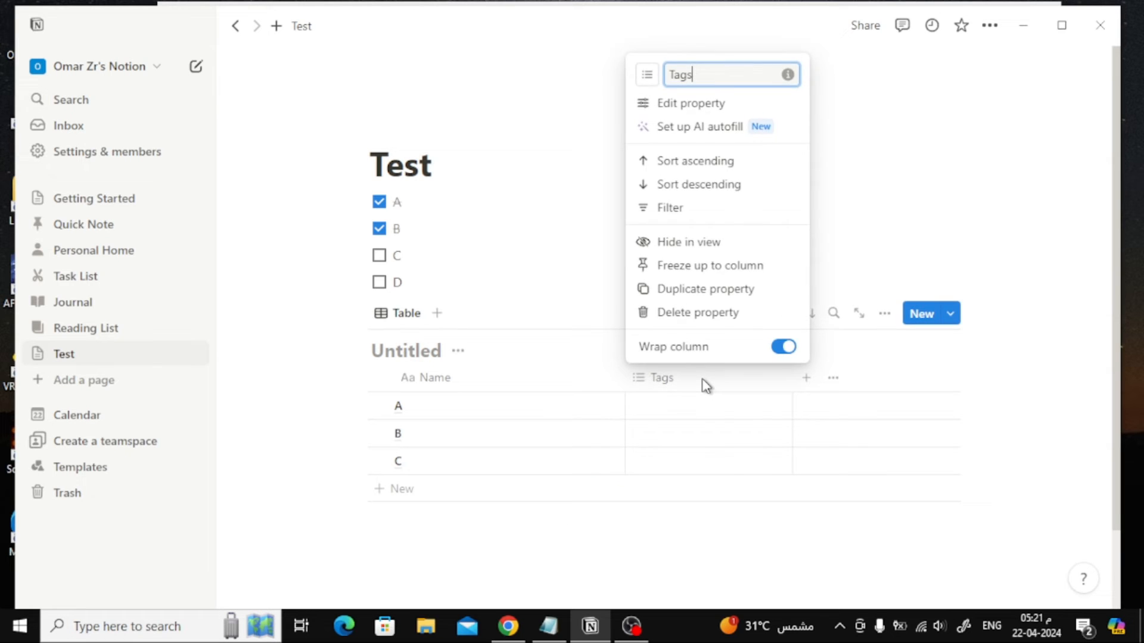
pyautogui.moveTo(696, 312)
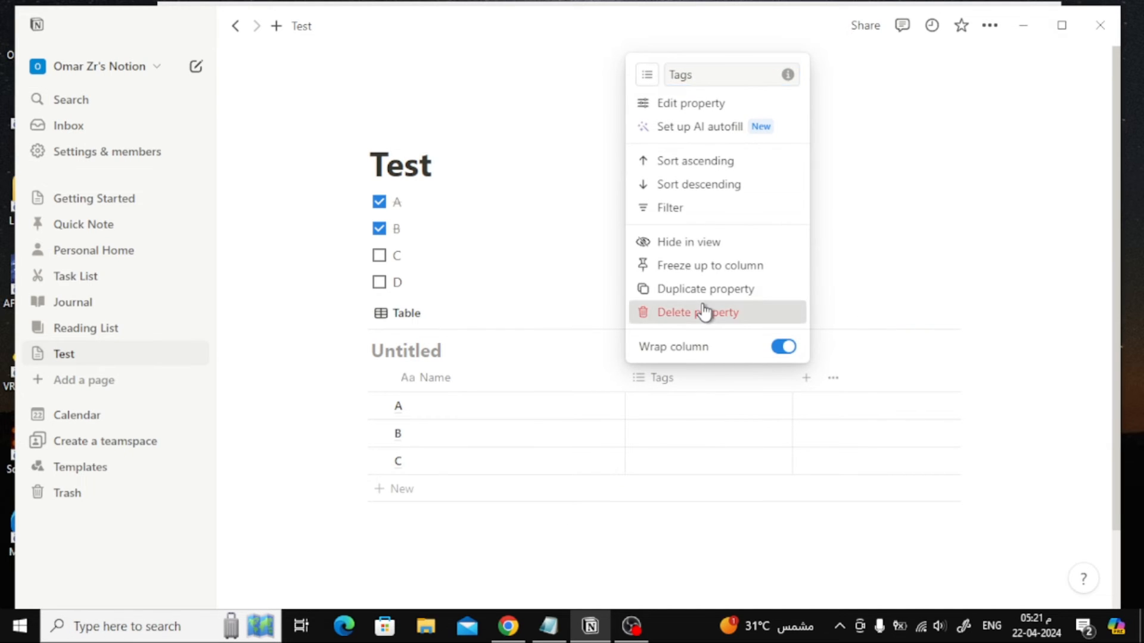
pyautogui.click(697, 313)
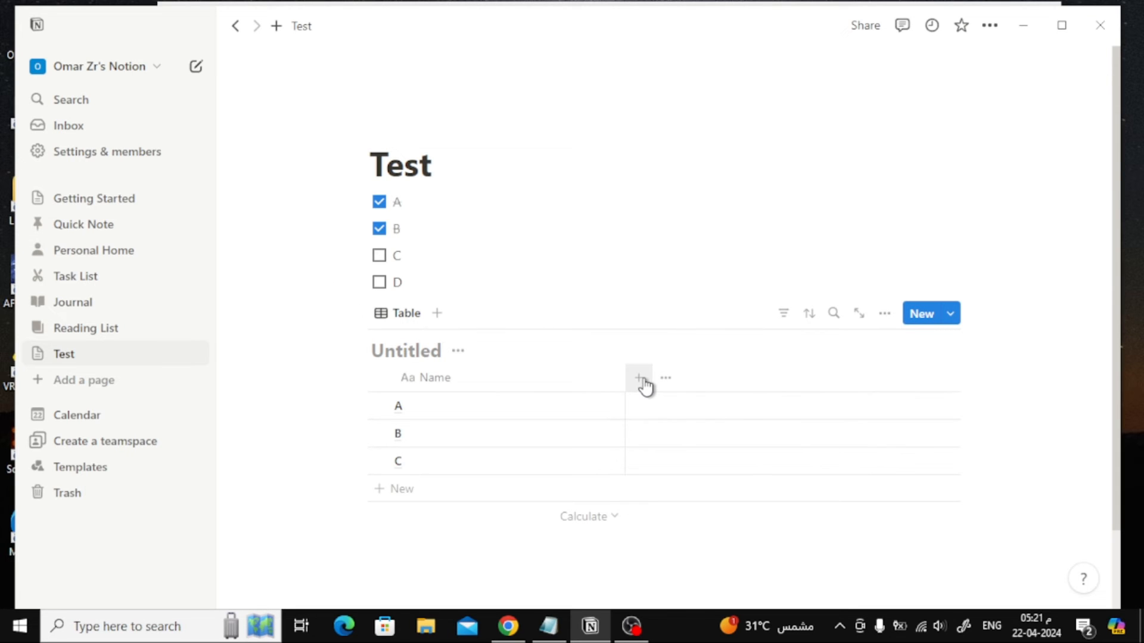
# Add a new Checkbox property column to the table.
pyautogui.click(637, 377)
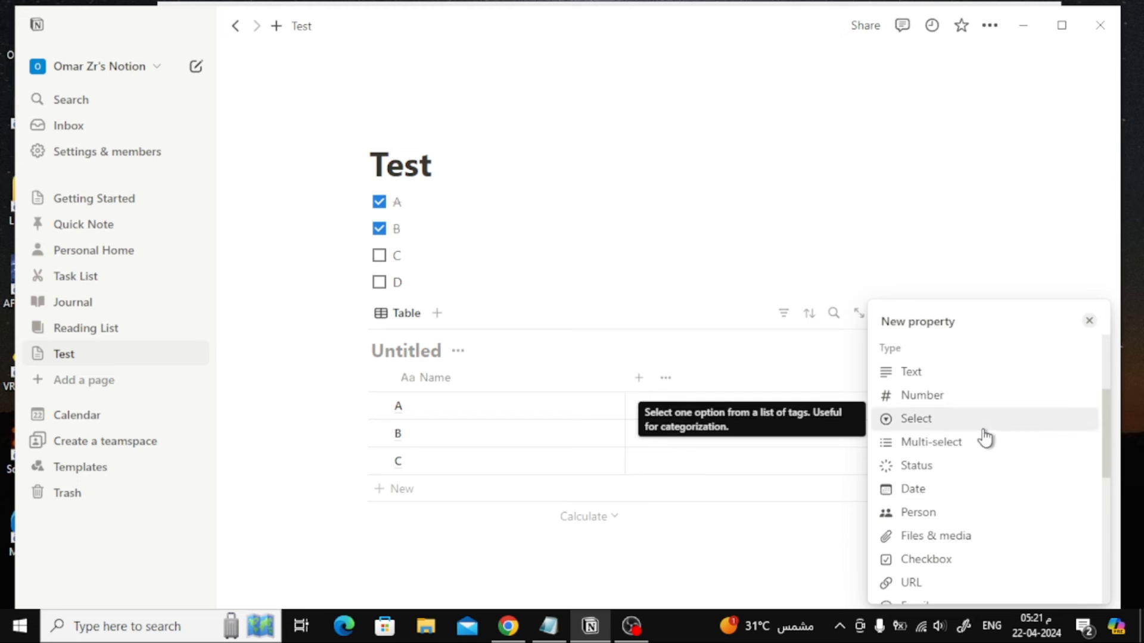
pyautogui.scroll(-3)
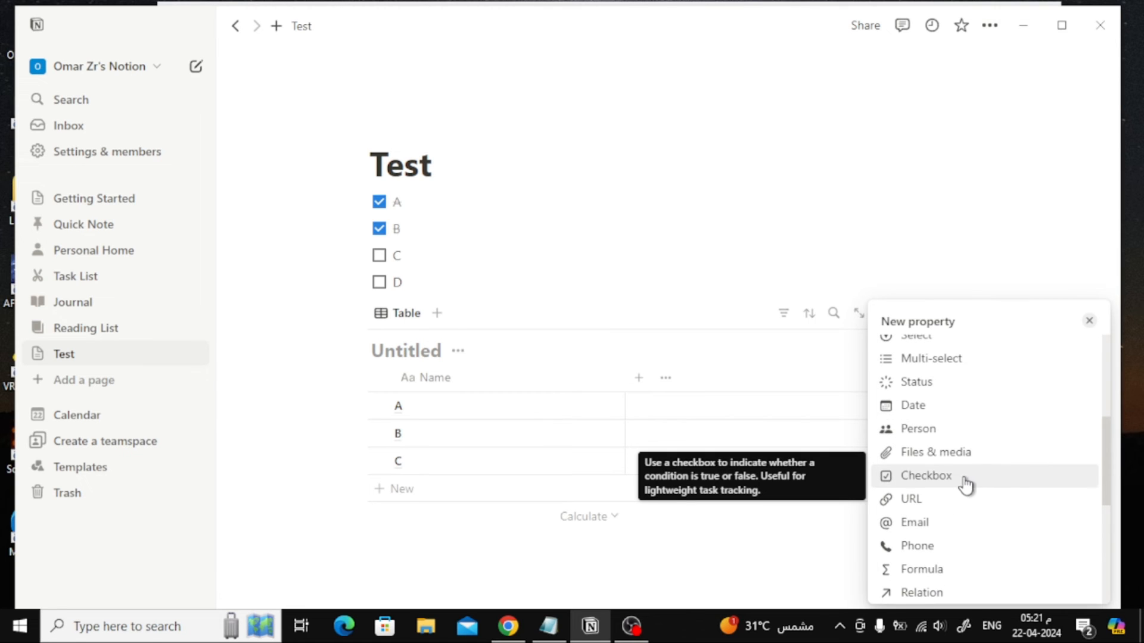
pyautogui.click(925, 475)
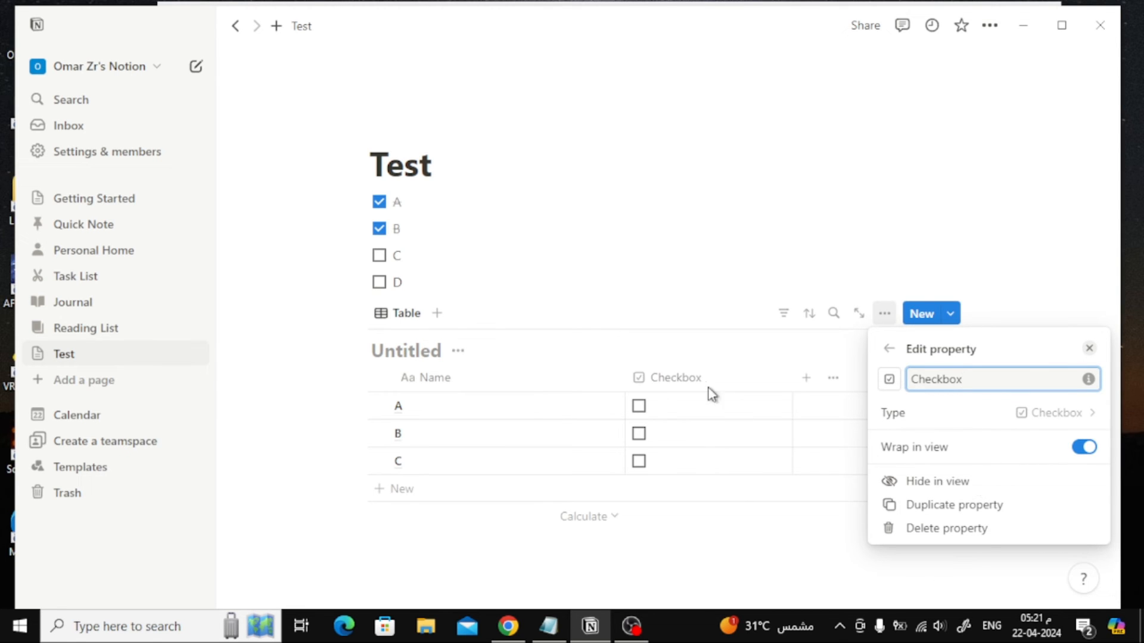
pyautogui.moveTo(516, 397)
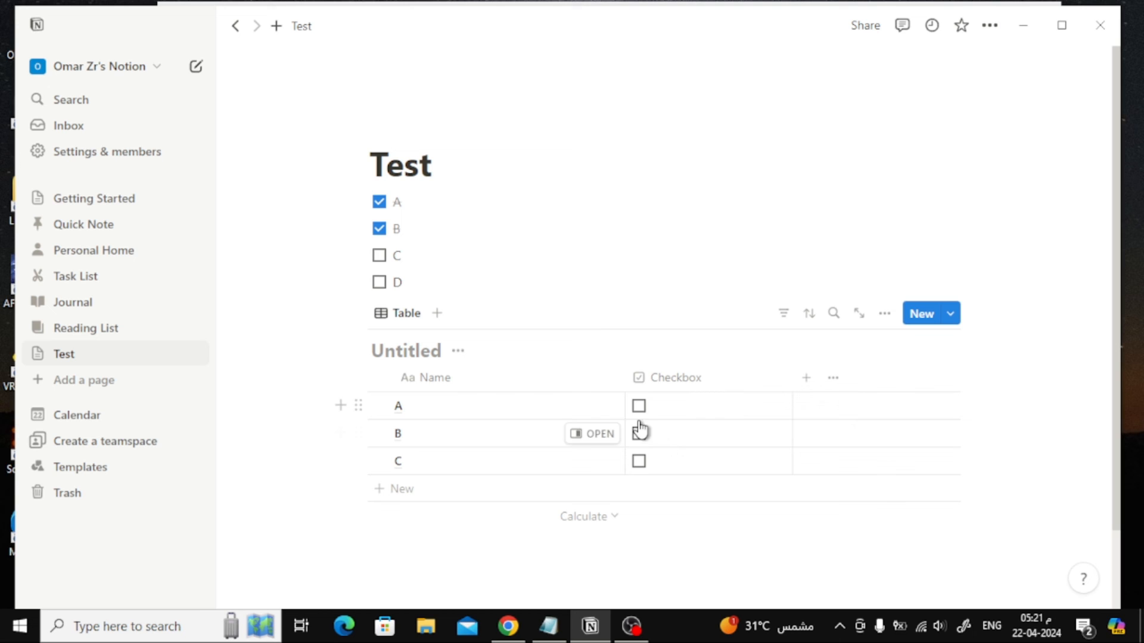
# Tick checkboxes for rows A and B, then add row D.
pyautogui.click(638, 406)
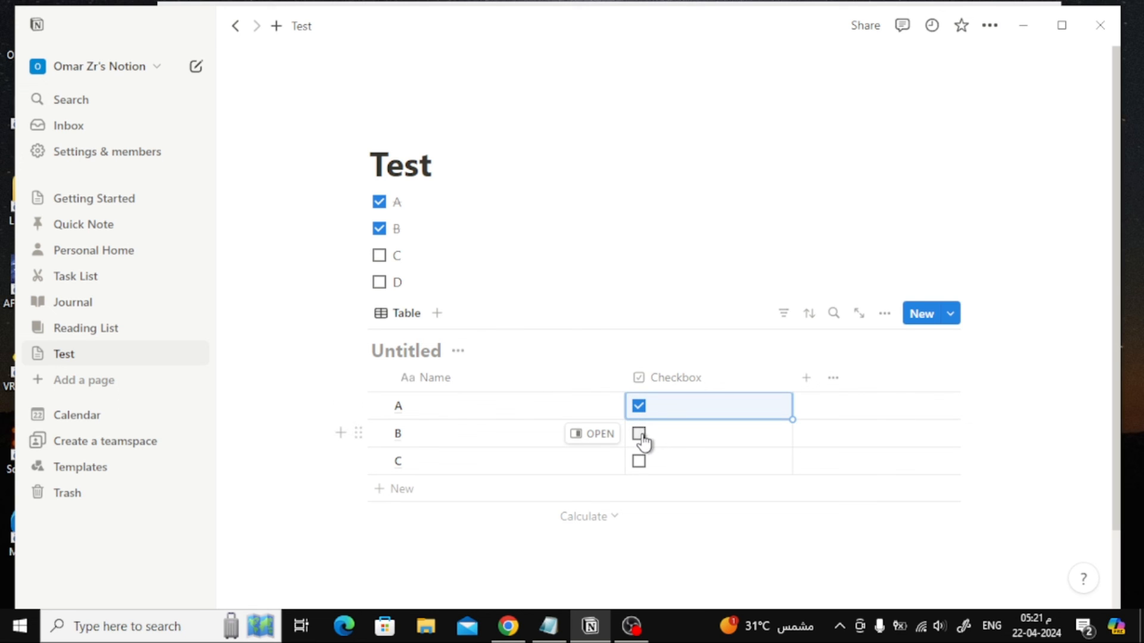
pyautogui.click(638, 434)
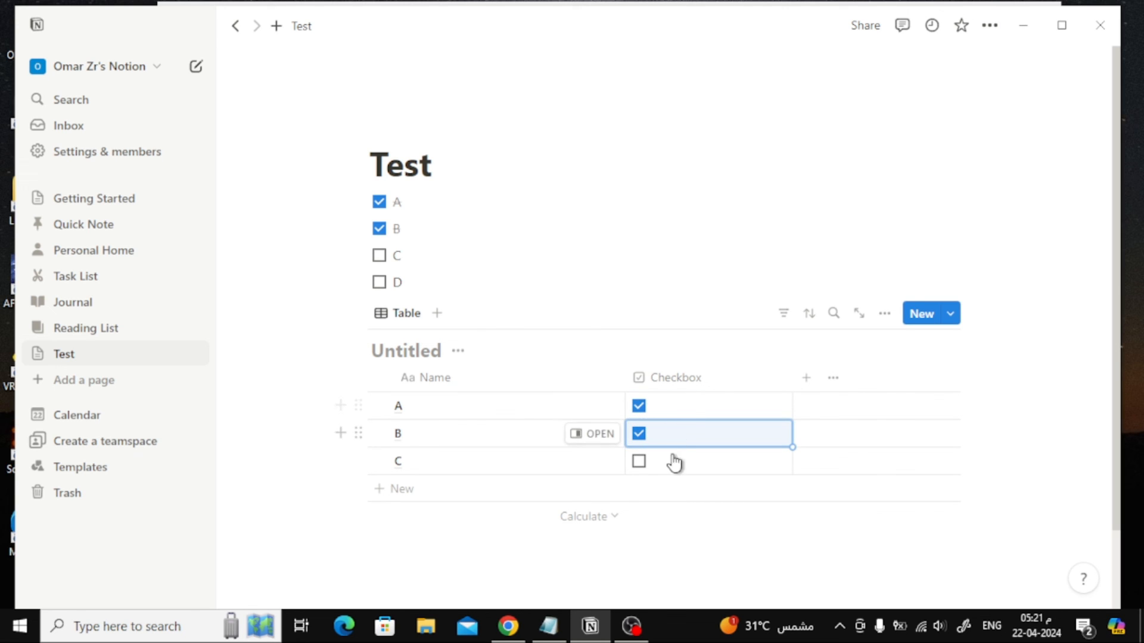
pyautogui.click(401, 488)
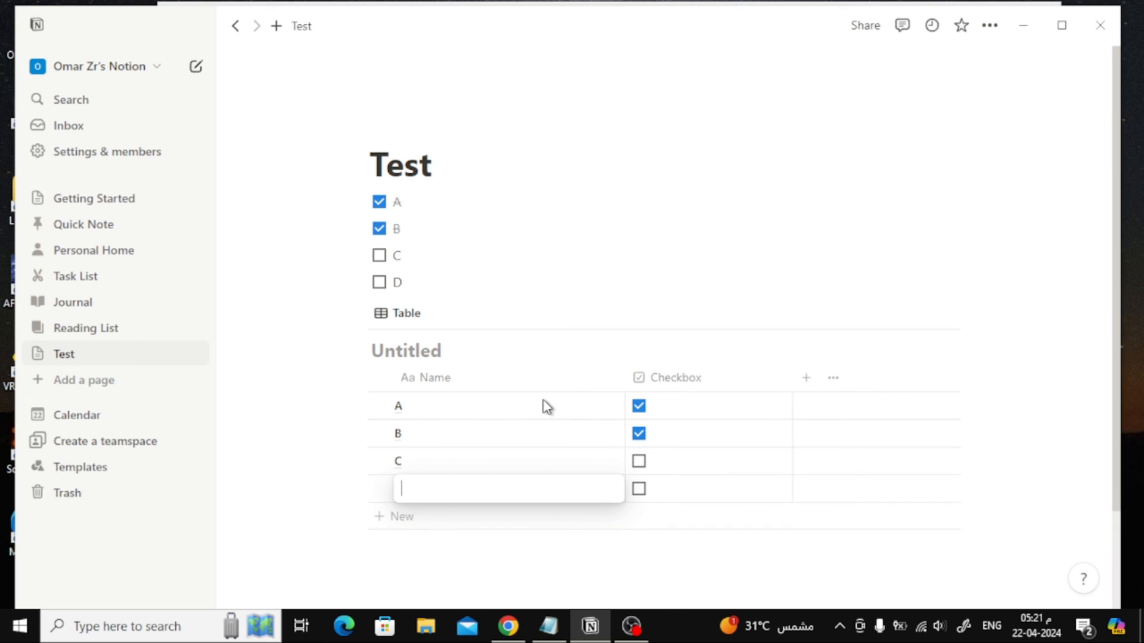
pyautogui.write('D')
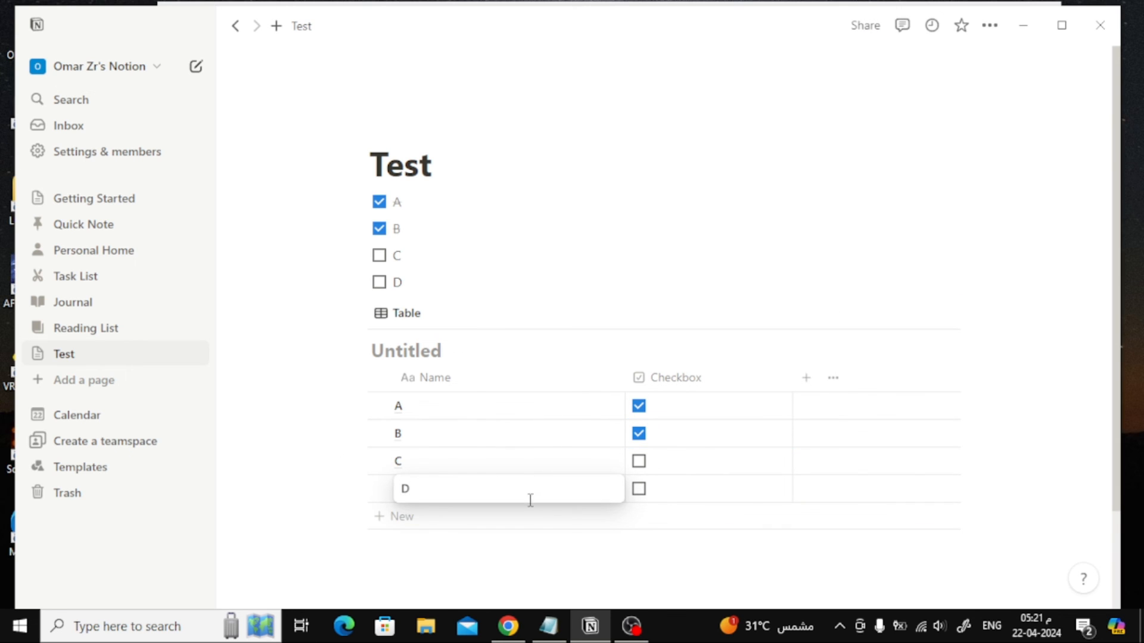